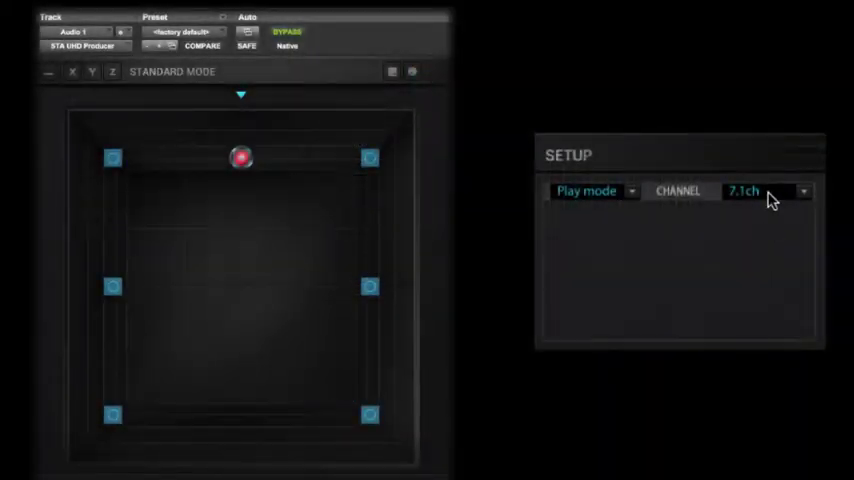
Switch the STA UHD Producer CHANNEL setting first to 9.1ch, then to 10.2ch
{"action": "left_click", "coordinate": [766, 191]}
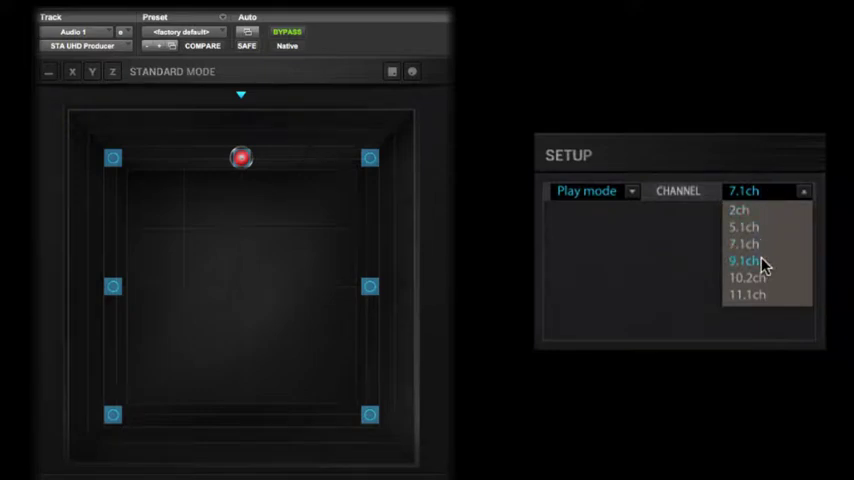
{"action": "left_click", "coordinate": [743, 261]}
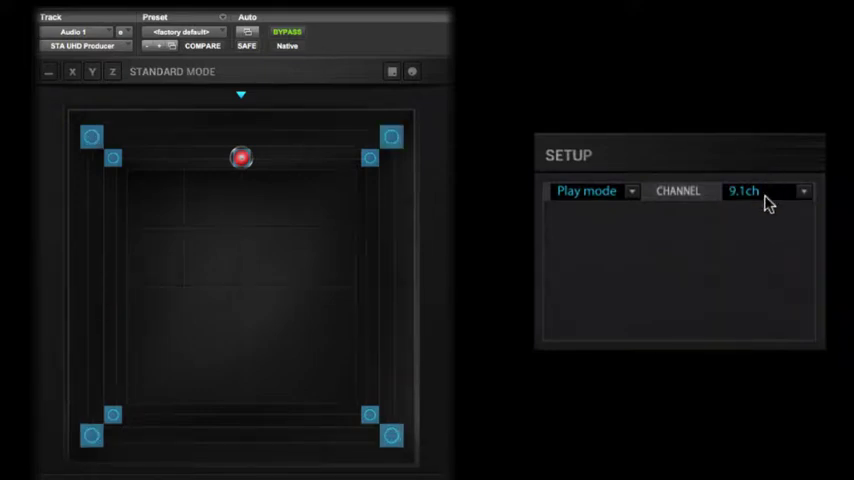
{"action": "left_click", "coordinate": [765, 191]}
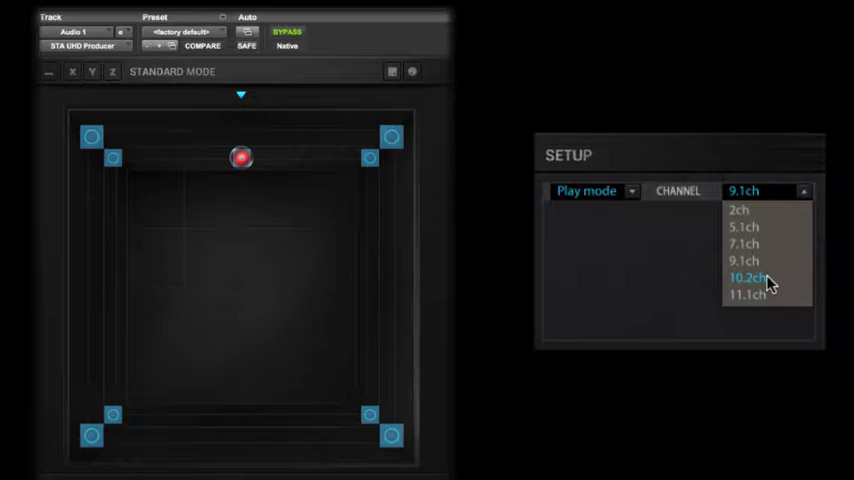
{"action": "left_click", "coordinate": [749, 277]}
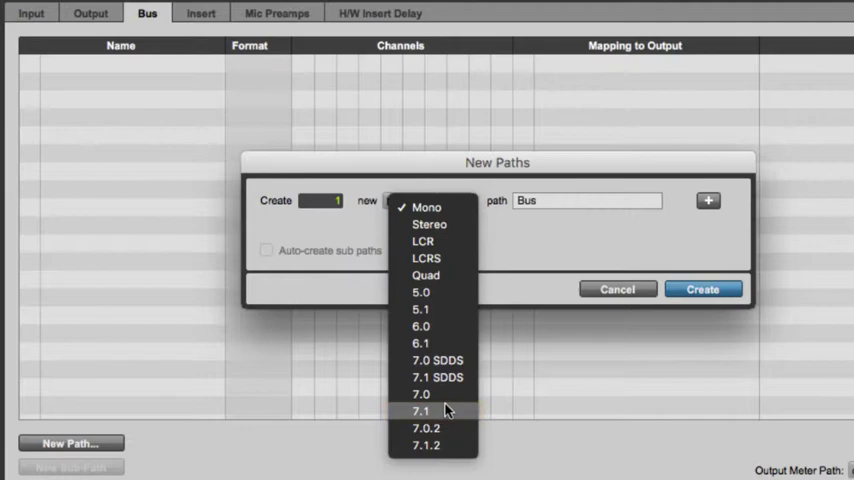
{"action": "mouse_move", "coordinate": [430, 445]}
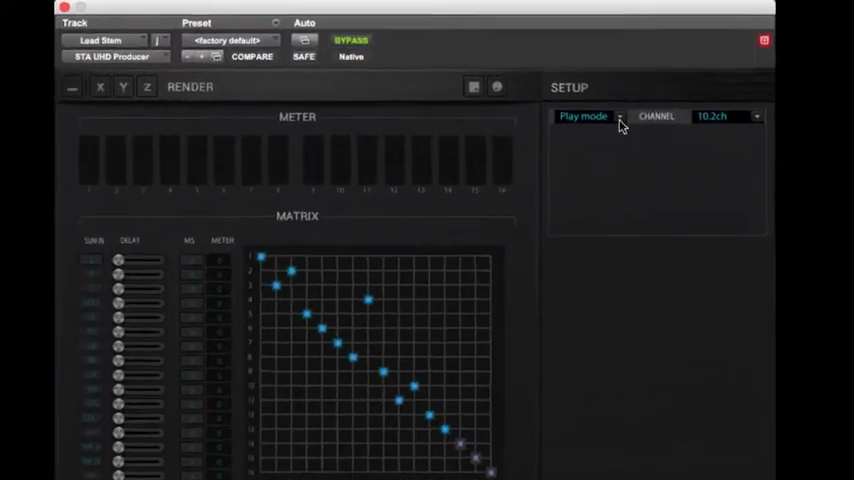
Review the Play mode, Save(nfiles) and Save(1file) options, keeping Play mode selected
{"action": "left_click", "coordinate": [618, 116]}
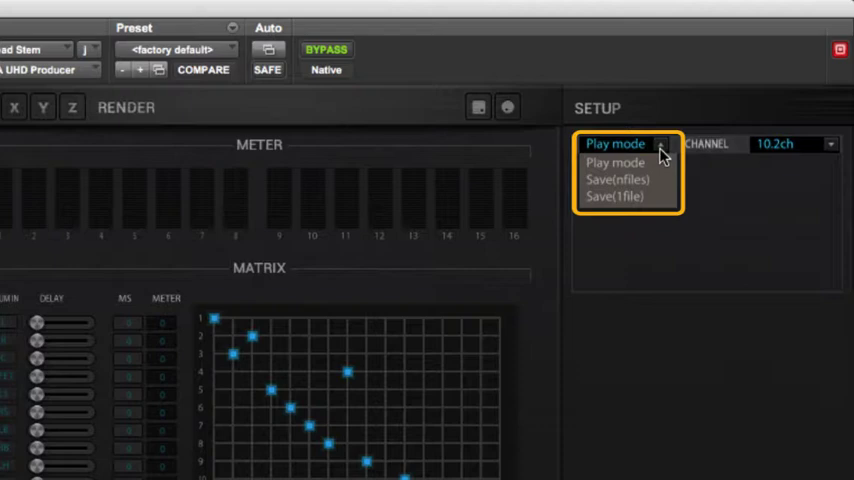
{"action": "left_click", "coordinate": [615, 162]}
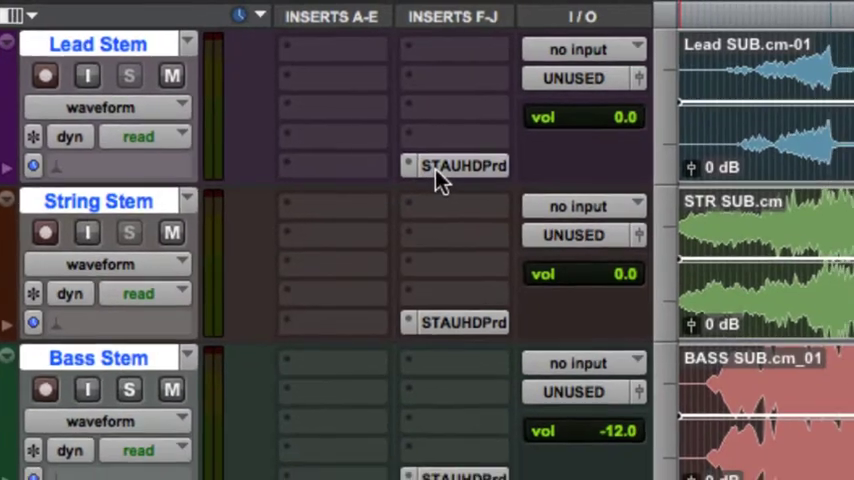
Open the STAUHDPrd insert on the Lead Stem track
{"action": "double_click", "coordinate": [463, 165]}
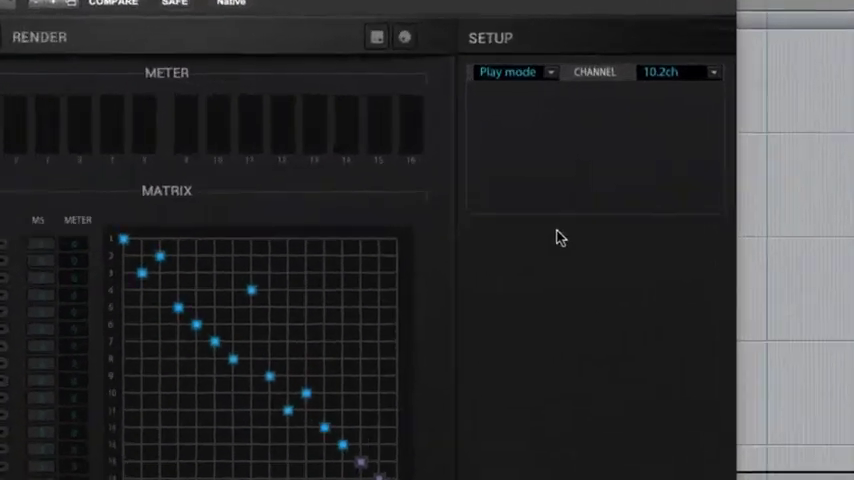
{"action": "left_click", "coordinate": [549, 71]}
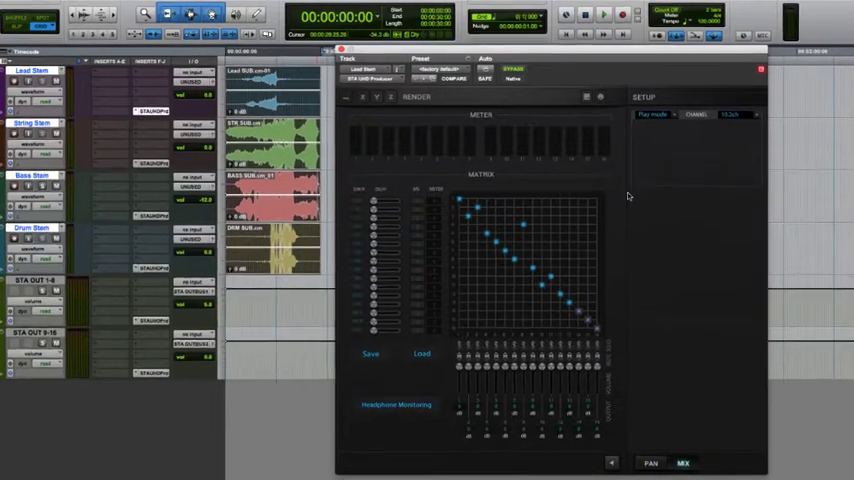
Select Save(nfiles) and create a save folder named 'My Mix - Multiple Mono Files'
{"action": "left_click", "coordinate": [668, 175]}
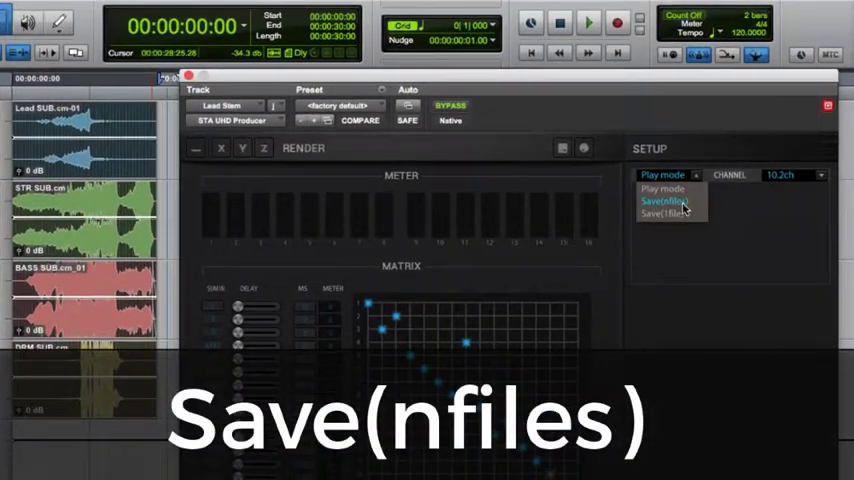
{"action": "left_click", "coordinate": [663, 201]}
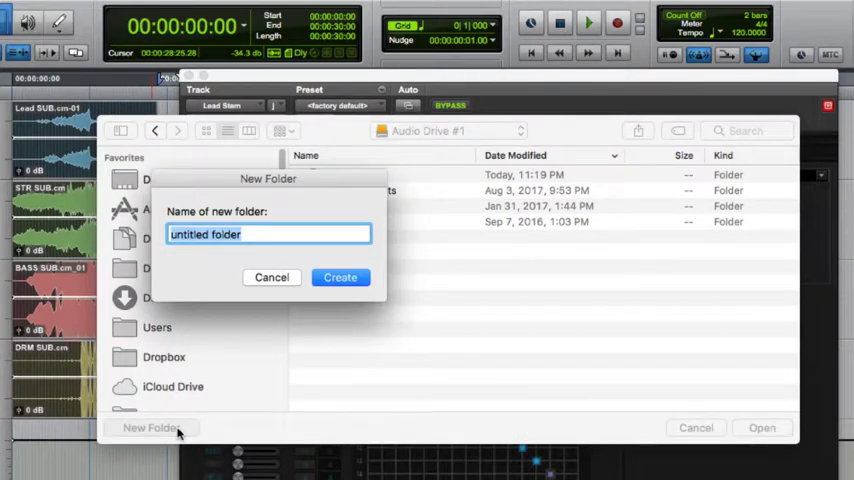
{"action": "type", "text": "My Mix - Mu"}
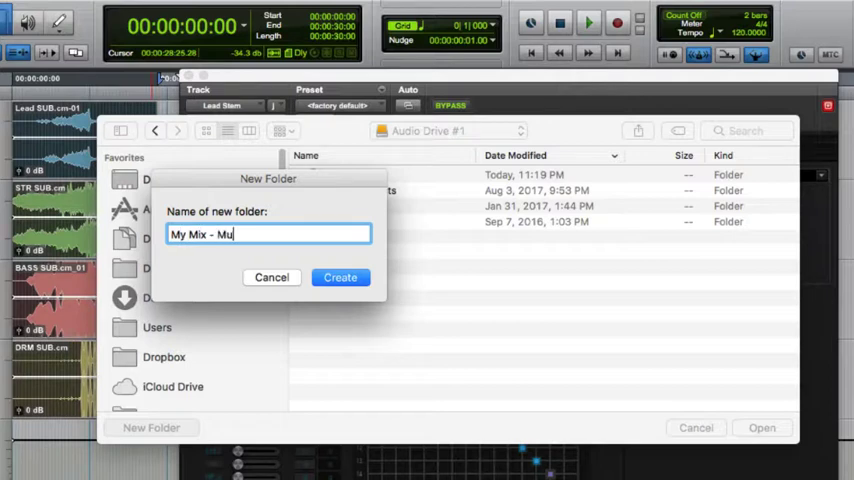
{"action": "type", "text": "ltiple Mono Files"}
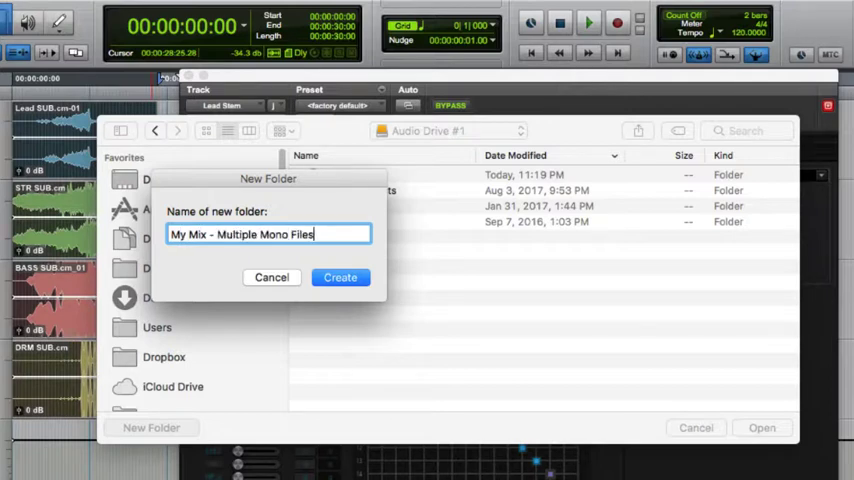
{"action": "left_click", "coordinate": [340, 277]}
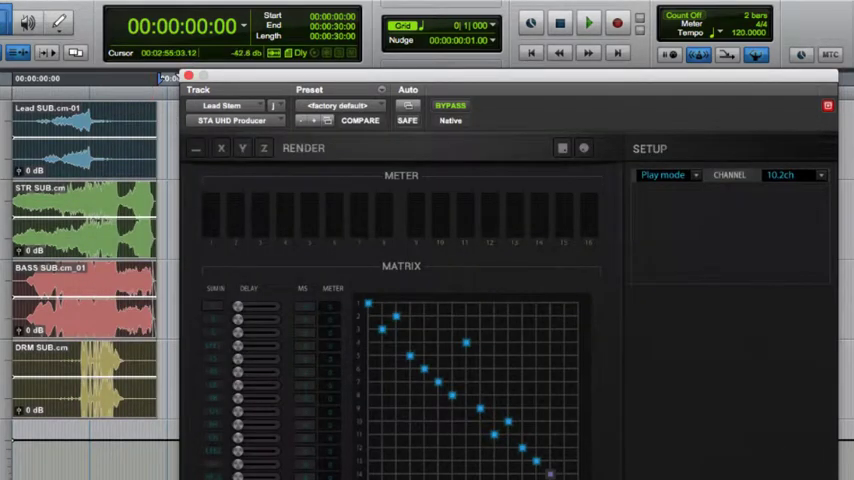
Confirm the save folder and bring the plugin back to Standard Mode panning
{"action": "left_click", "coordinate": [588, 24]}
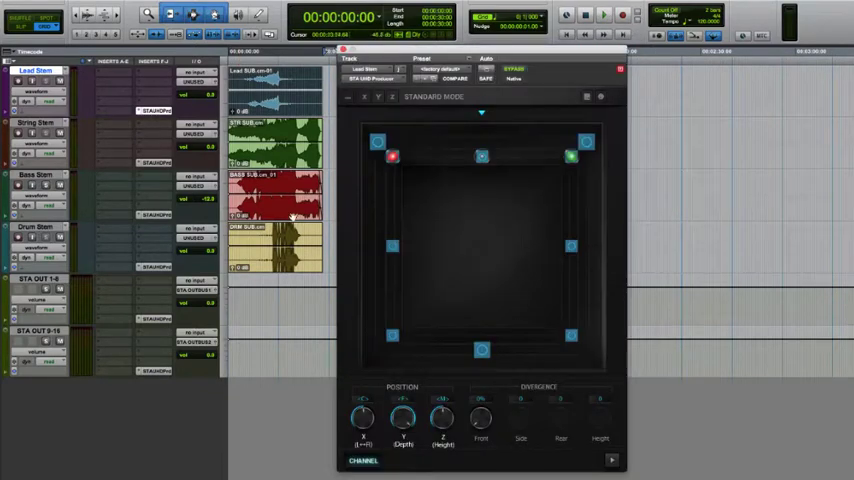
Change the plugin's Play mode dropdown to Save(1file)
{"action": "left_click", "coordinate": [683, 461]}
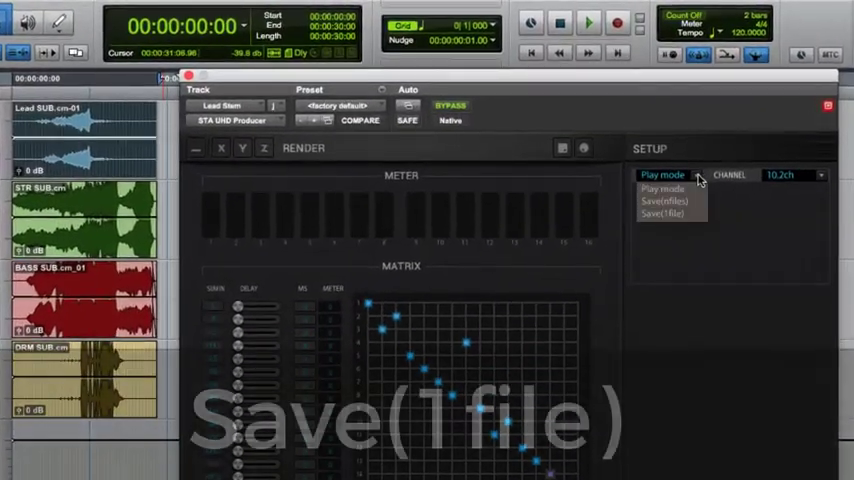
{"action": "mouse_move", "coordinate": [688, 215]}
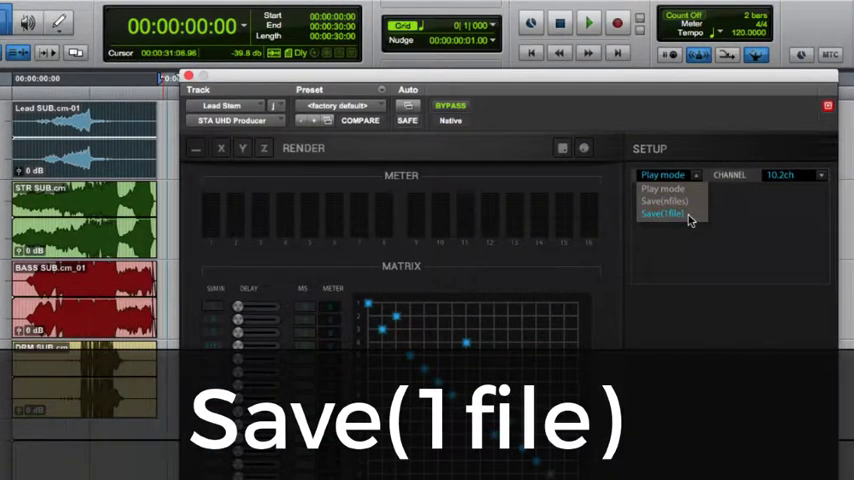
{"action": "left_click", "coordinate": [661, 213]}
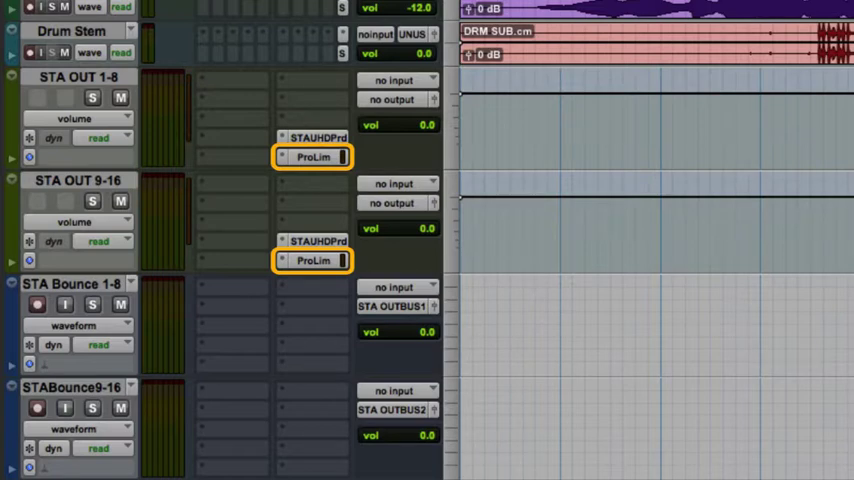
Set STA OUT 1-8's output to the STA Bounce 1-8 (7.1) track
{"action": "left_click", "coordinate": [398, 98]}
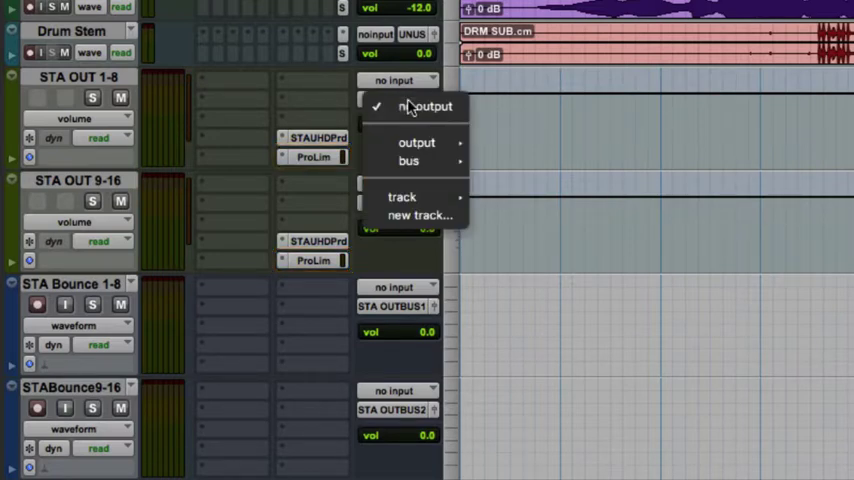
{"action": "mouse_move", "coordinate": [401, 196]}
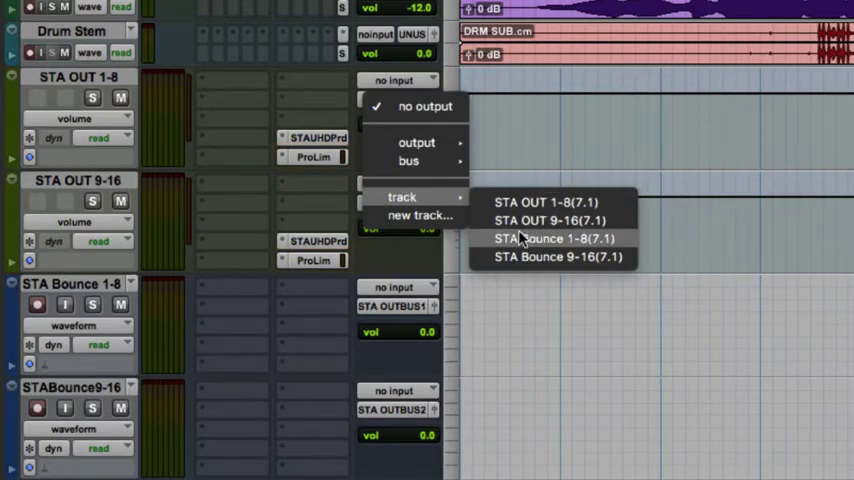
{"action": "left_click", "coordinate": [555, 238]}
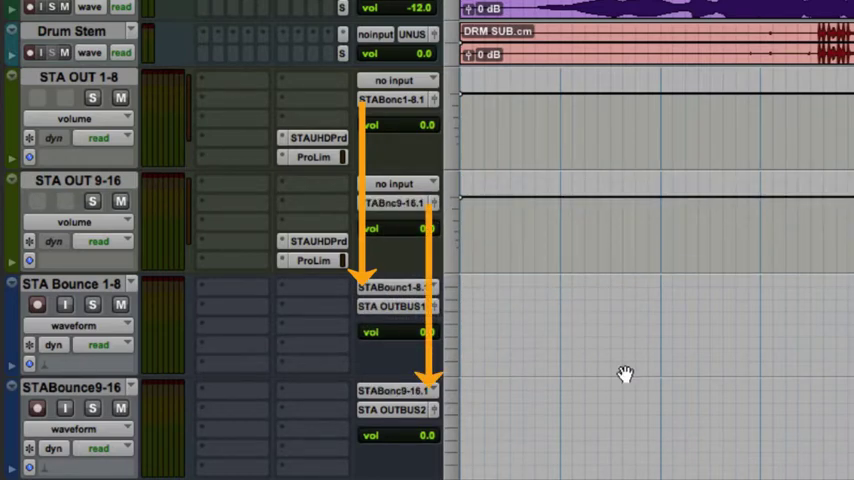
{"action": "mouse_move", "coordinate": [623, 373]}
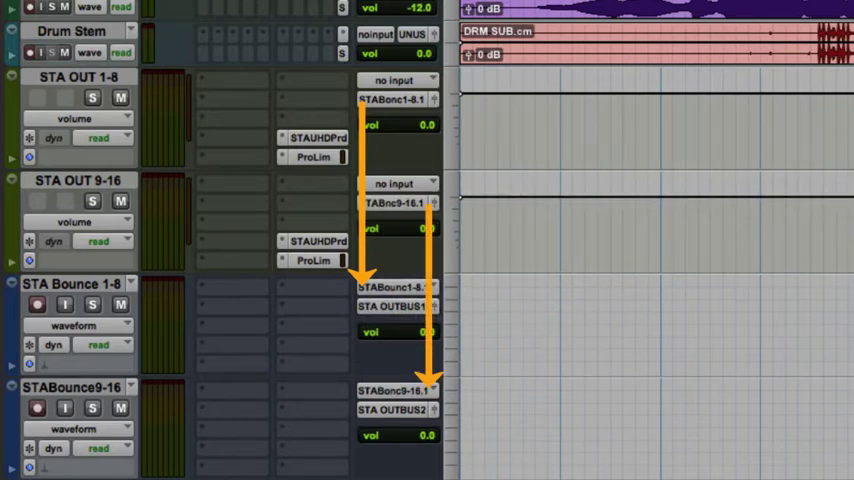